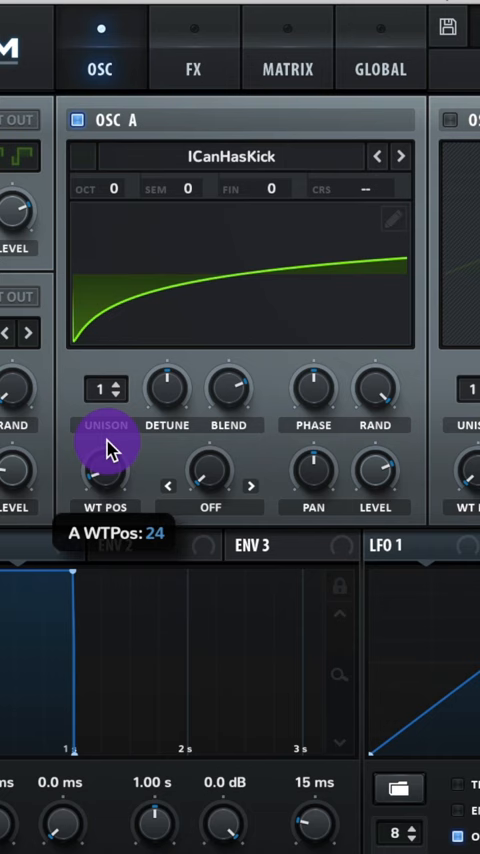
Raise OSC A's wavetable position to 24 and view the compressor and tube distortion effects
{"action": "left_click", "coordinate": [193, 67]}
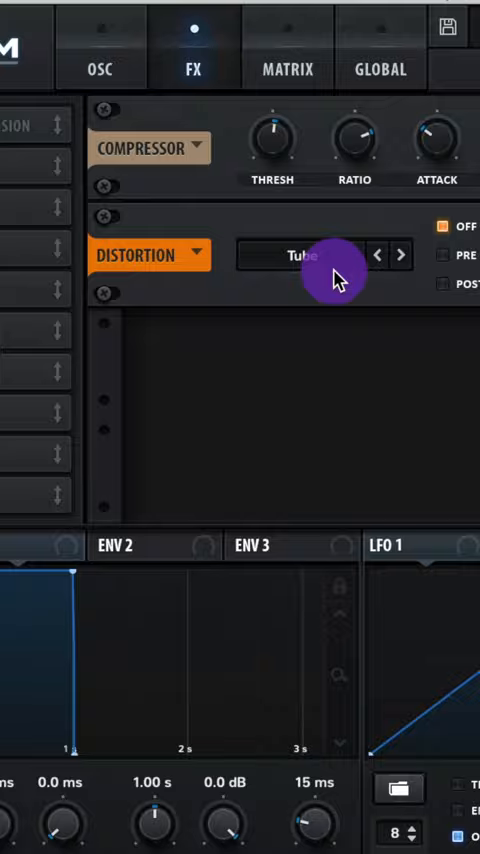